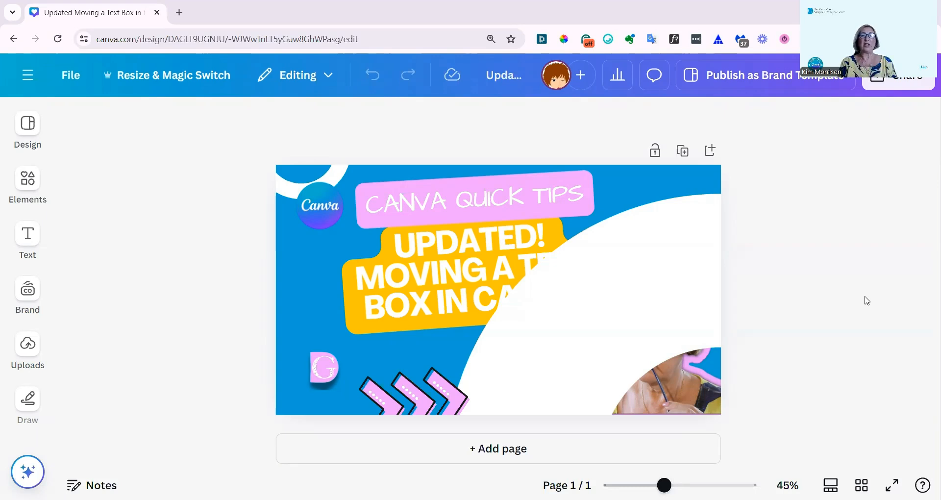
pyautogui.moveTo(564, 166)
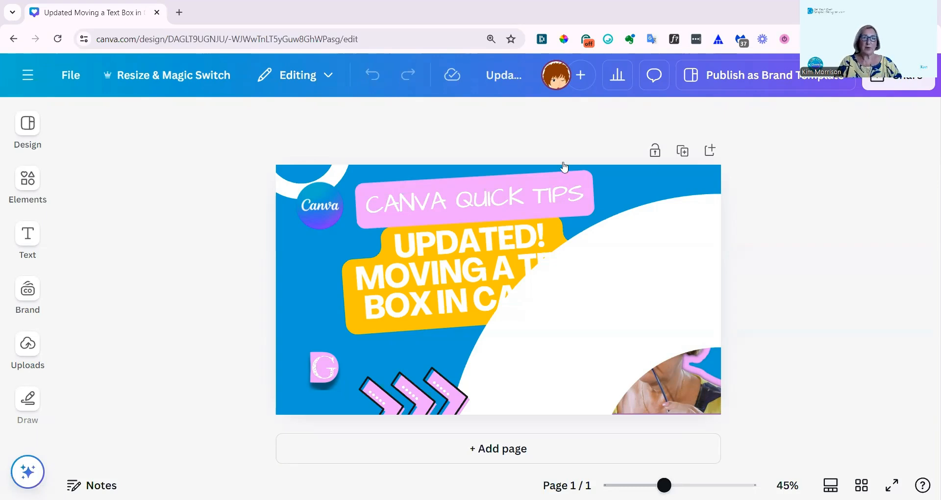
# Step: Select the headline text box and bring up the design's Layers list under Position
pyautogui.click(411, 282)
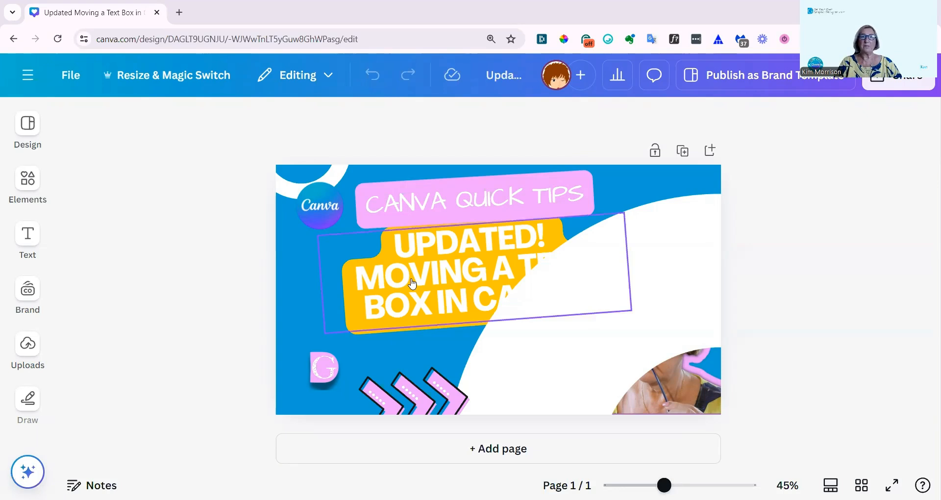
pyautogui.click(414, 282)
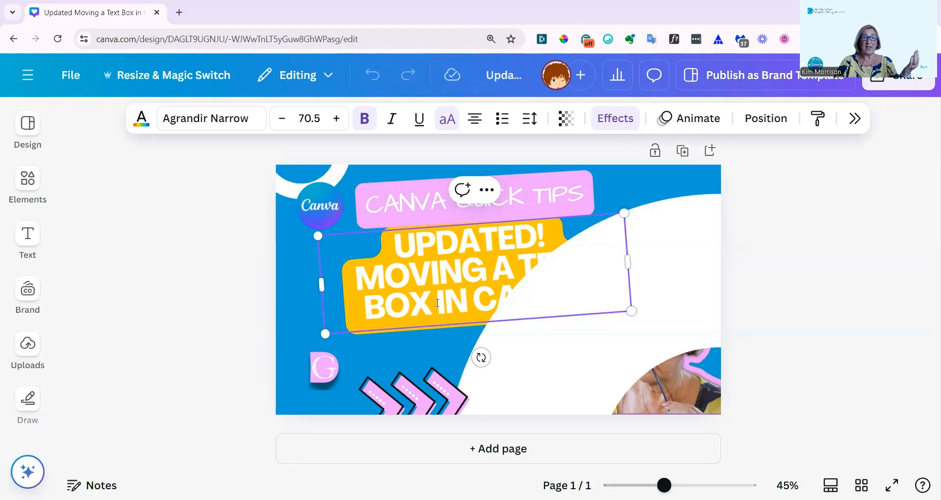
pyautogui.moveTo(796, 266)
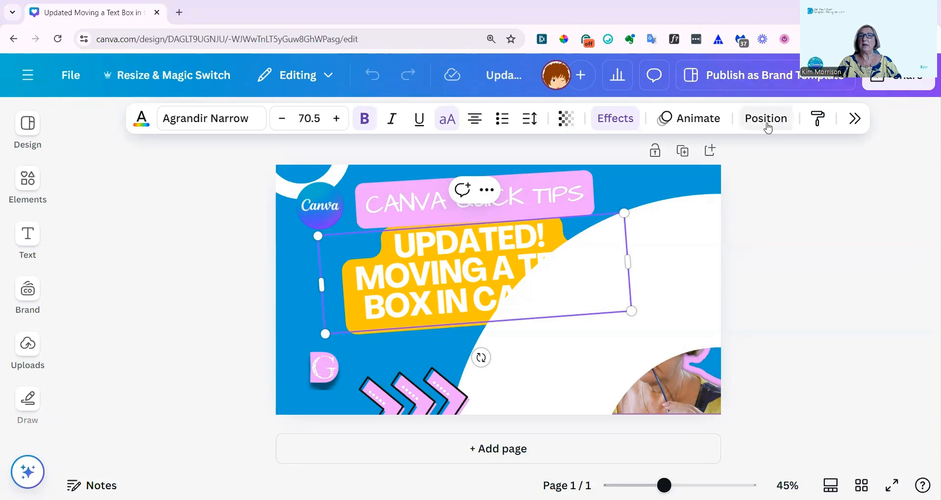
pyautogui.click(765, 118)
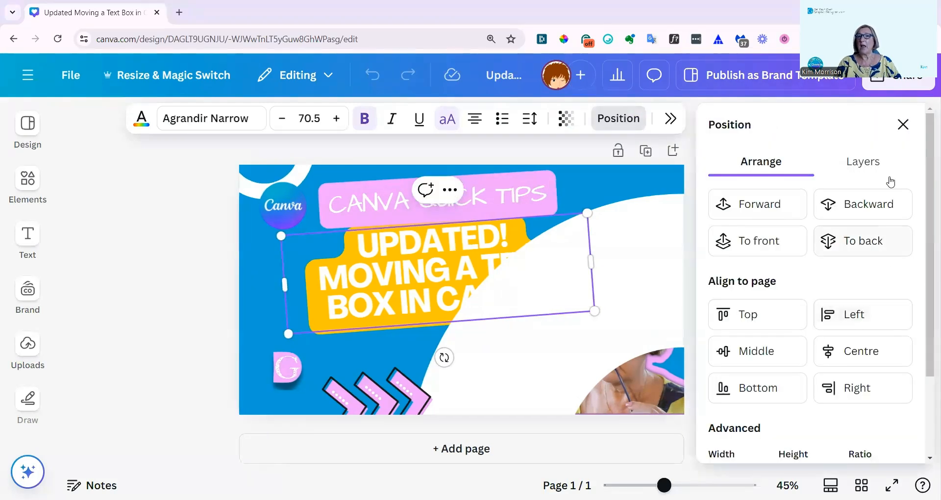
pyautogui.click(862, 161)
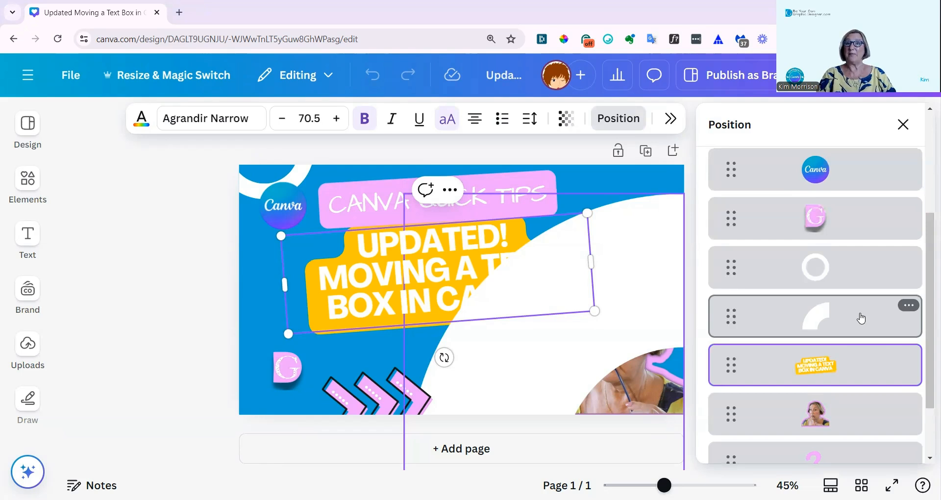
pyautogui.moveTo(745, 324)
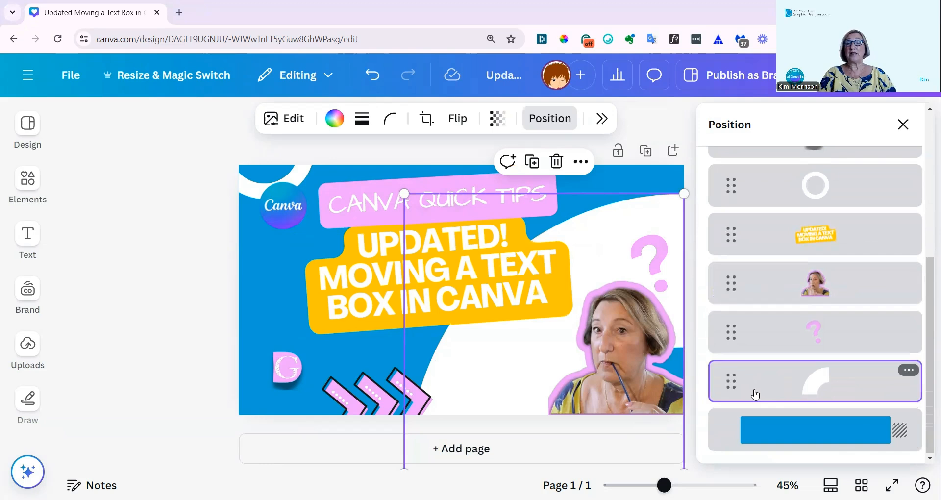
pyautogui.moveTo(187, 269)
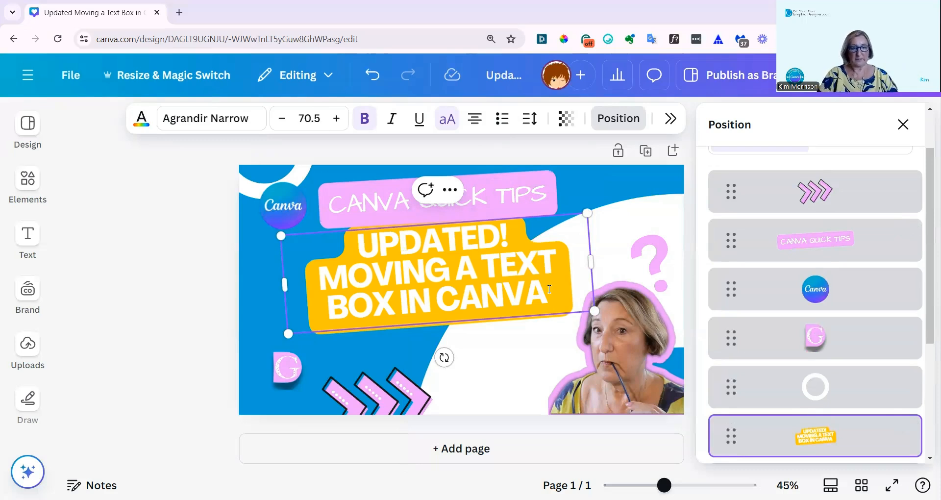
# Step: Add '2024' after CANVA in the headline and close the Position panel
pyautogui.write('2024')
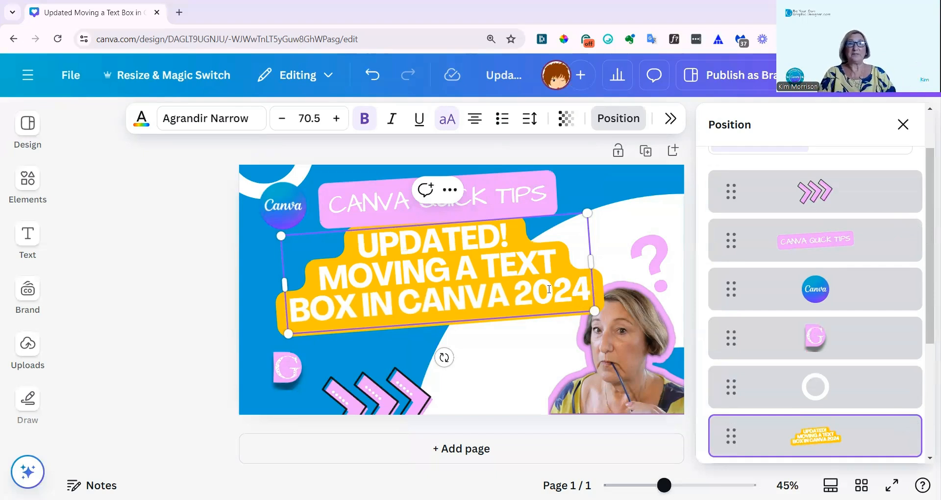
pyautogui.click(902, 124)
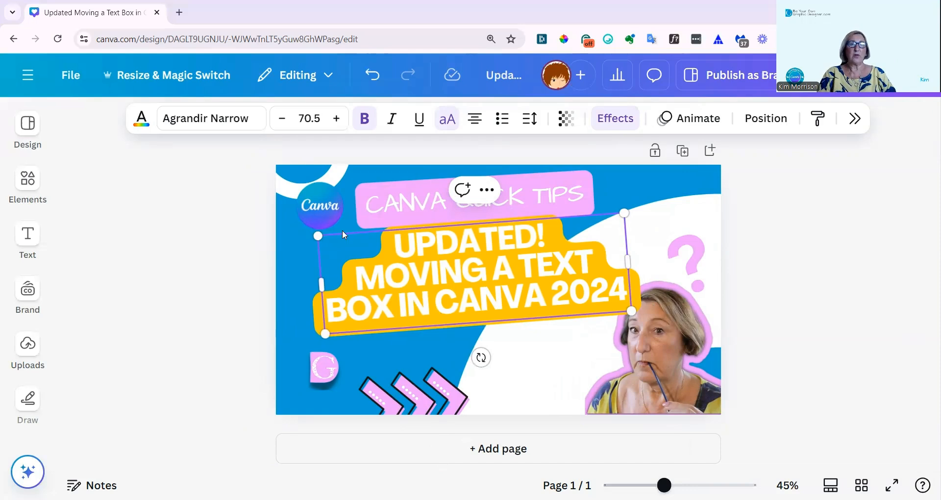
# Step: Drag the headline text box along the alignment guides, leaving it slightly left and lower
pyautogui.click(474, 280)
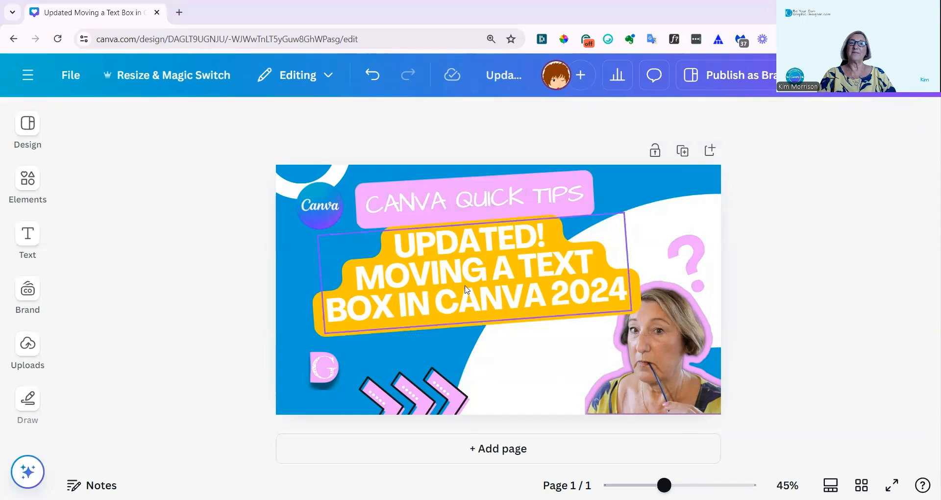
pyautogui.click(468, 278)
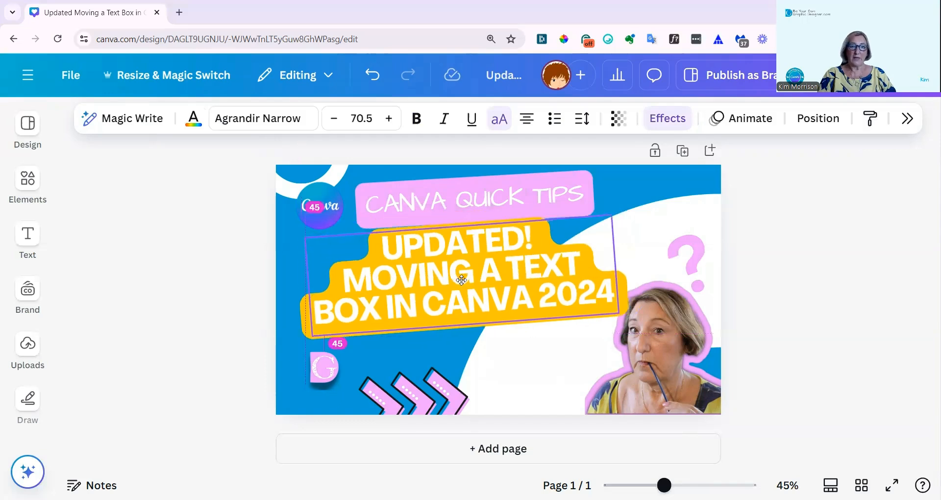
pyautogui.moveTo(460, 279); pyautogui.dragTo(462, 270)
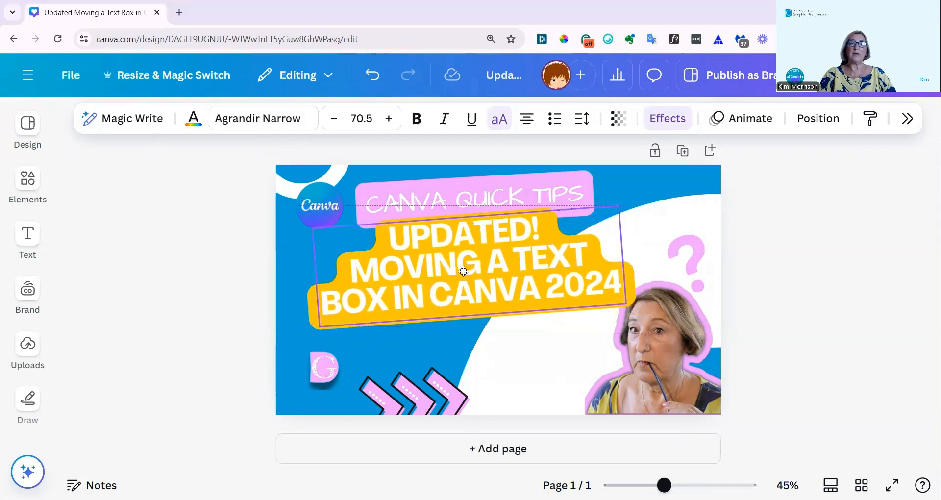
pyautogui.moveTo(463, 270); pyautogui.dragTo(461, 276)
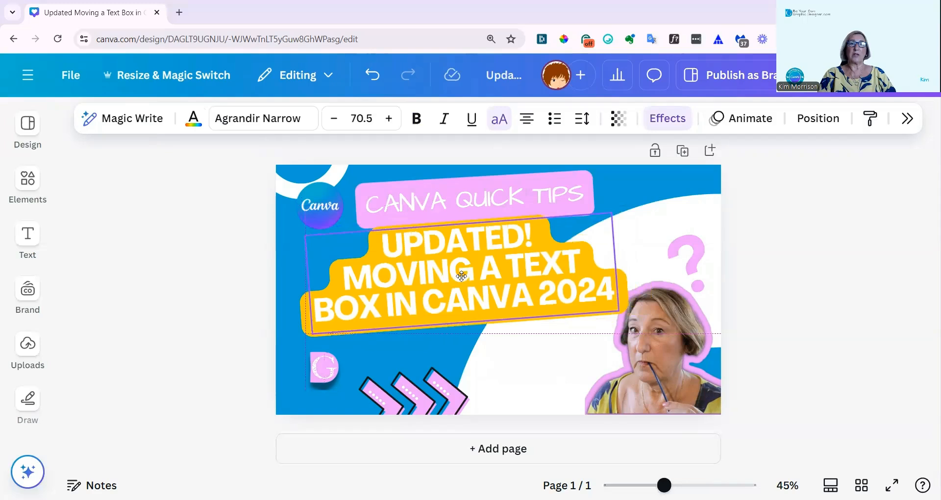
pyautogui.moveTo(459, 273); pyautogui.dragTo(468, 273)
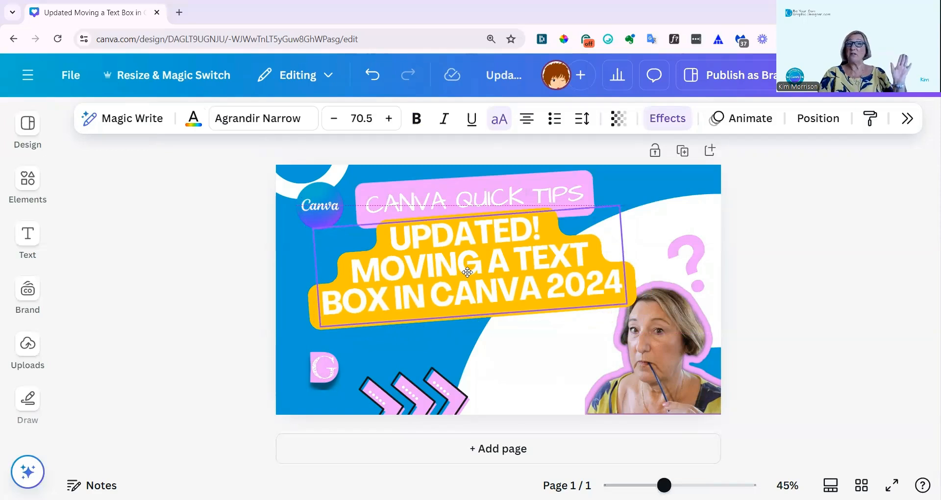
pyautogui.moveTo(473, 273); pyautogui.dragTo(465, 270)
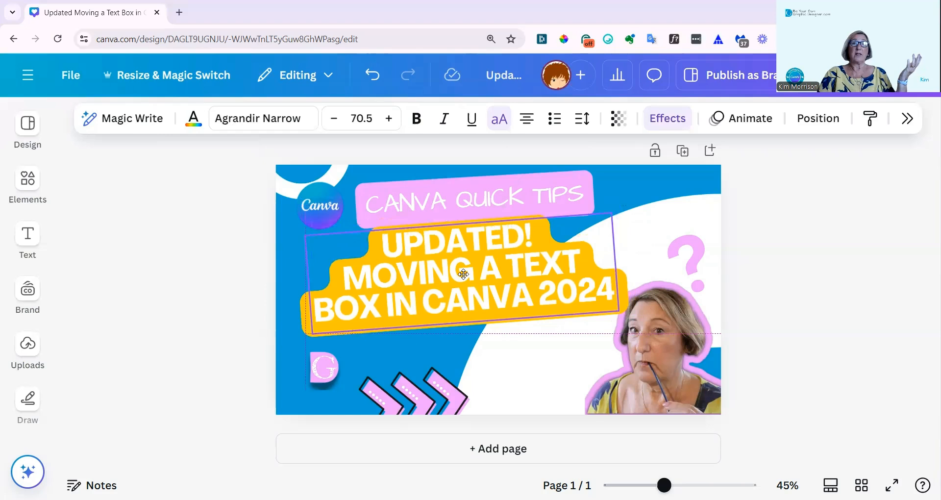
pyautogui.moveTo(462, 273); pyautogui.dragTo(471, 270)
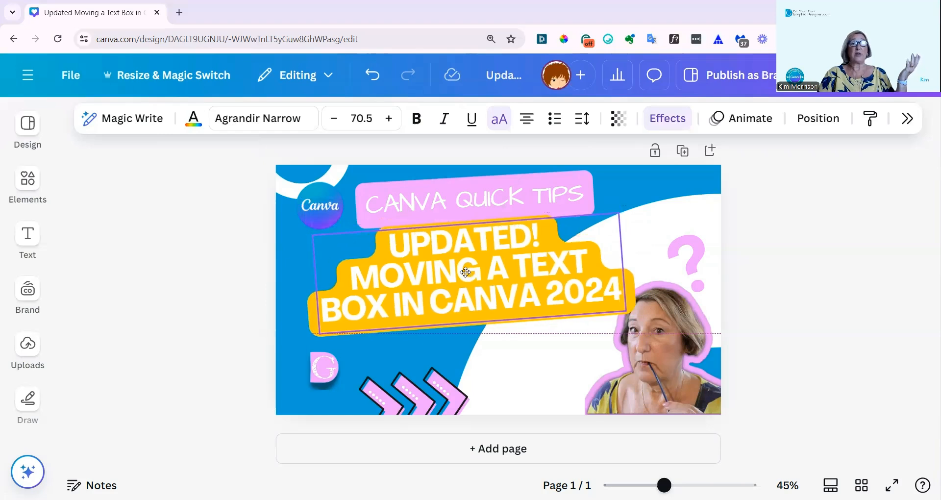
pyautogui.moveTo(468, 273); pyautogui.dragTo(456, 270)
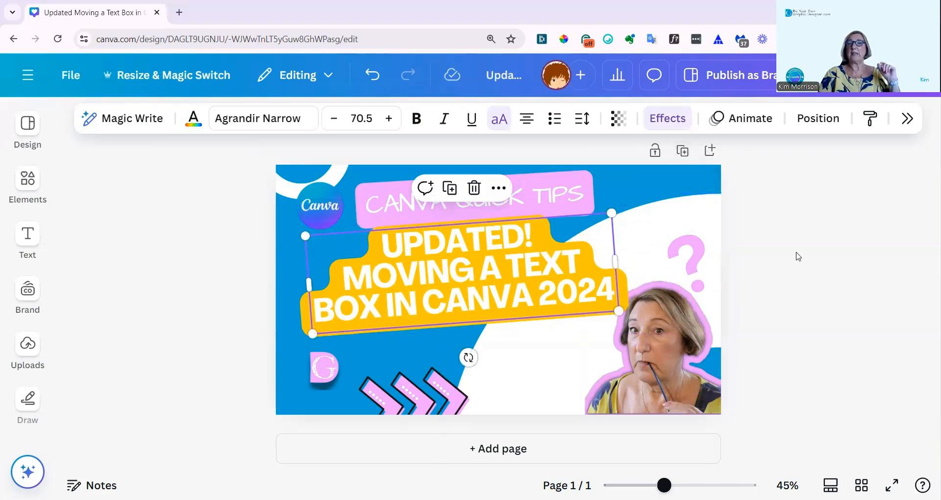
pyautogui.moveTo(824, 156)
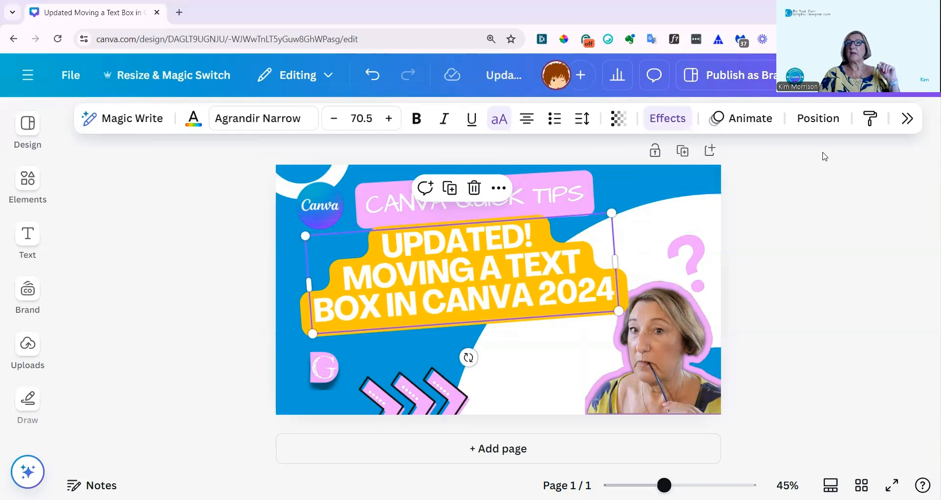
pyautogui.moveTo(724, 56)
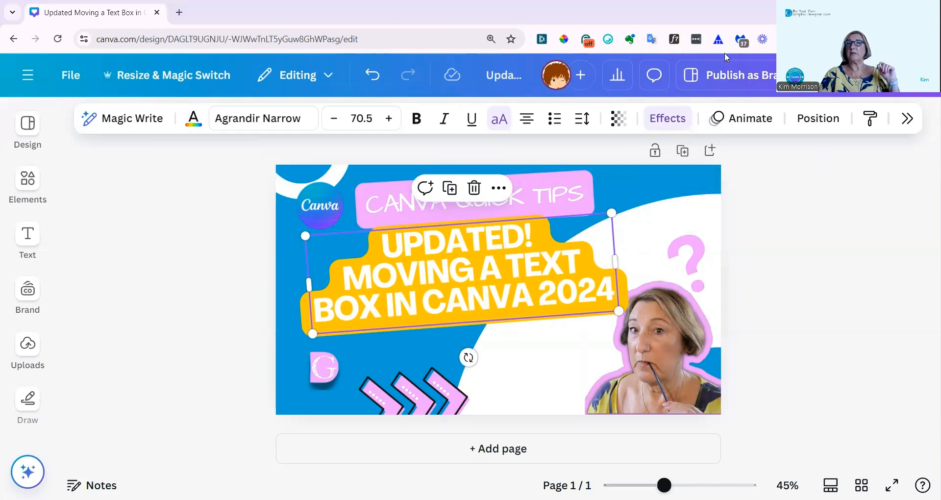
# Step: Drag the presenter photo layer toward the top of the Layers list, above the headline
pyautogui.click(817, 117)
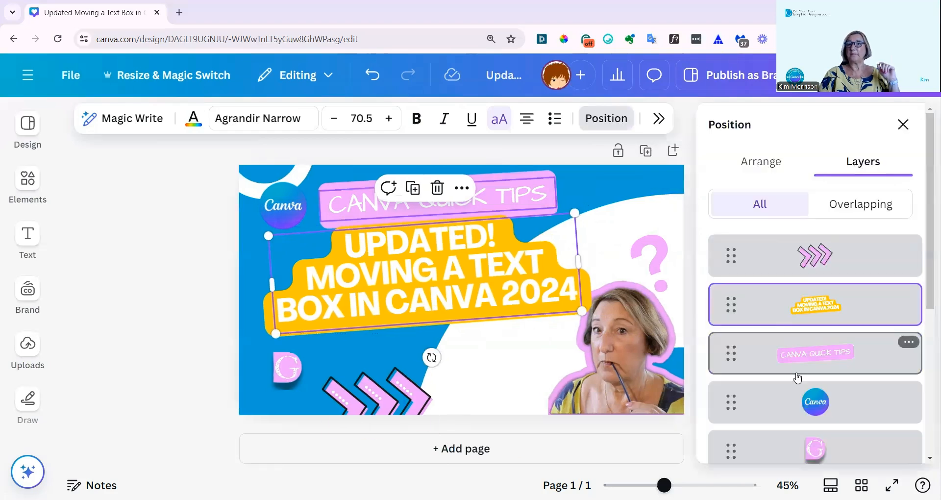
pyautogui.click(814, 305)
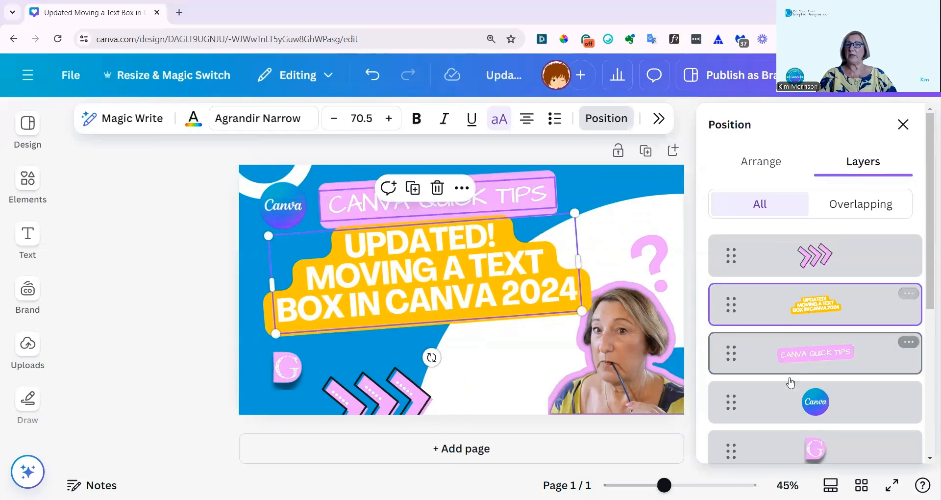
pyautogui.scroll(-3)
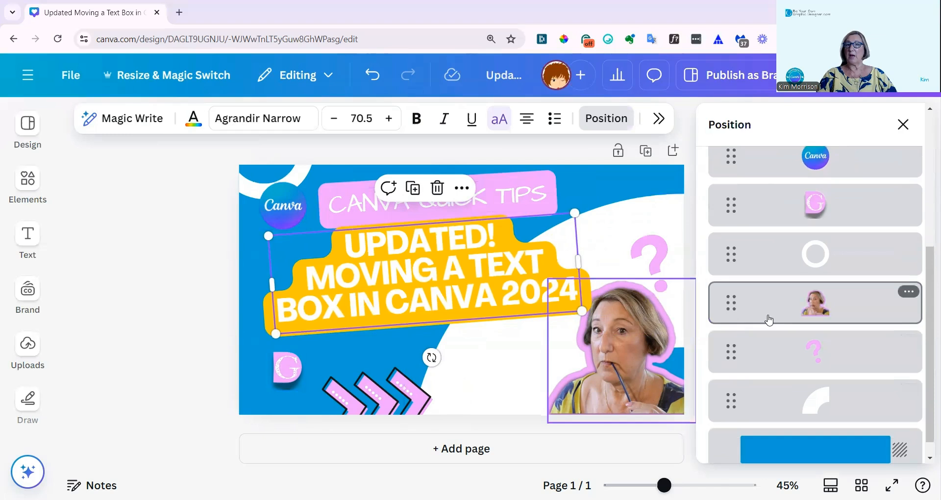
pyautogui.click(814, 302)
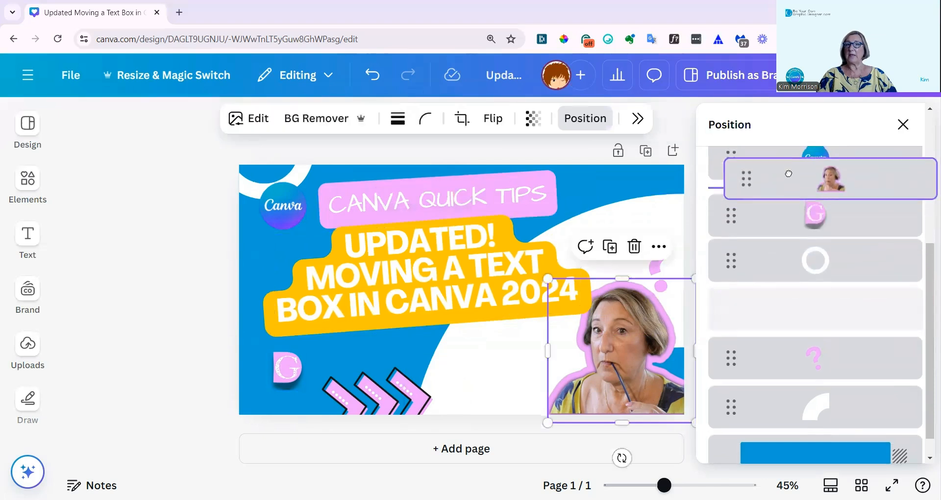
pyautogui.scroll(3)
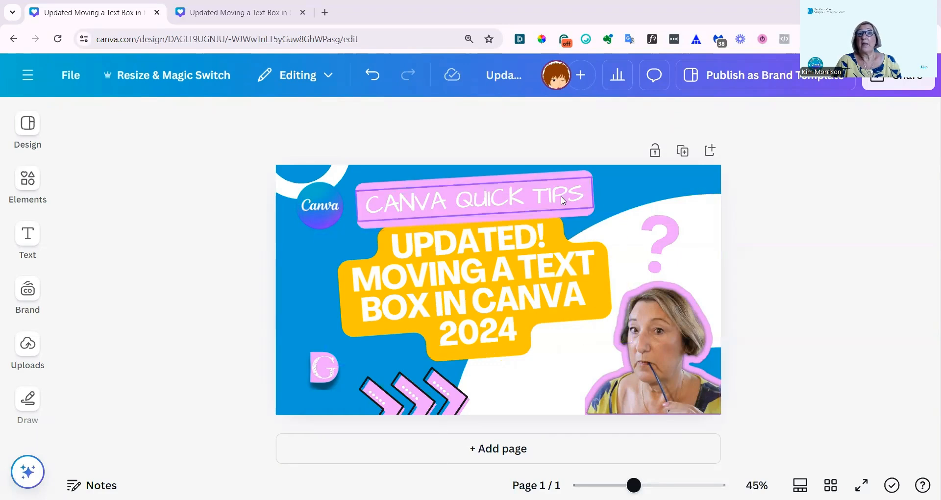
pyautogui.moveTo(582, 210)
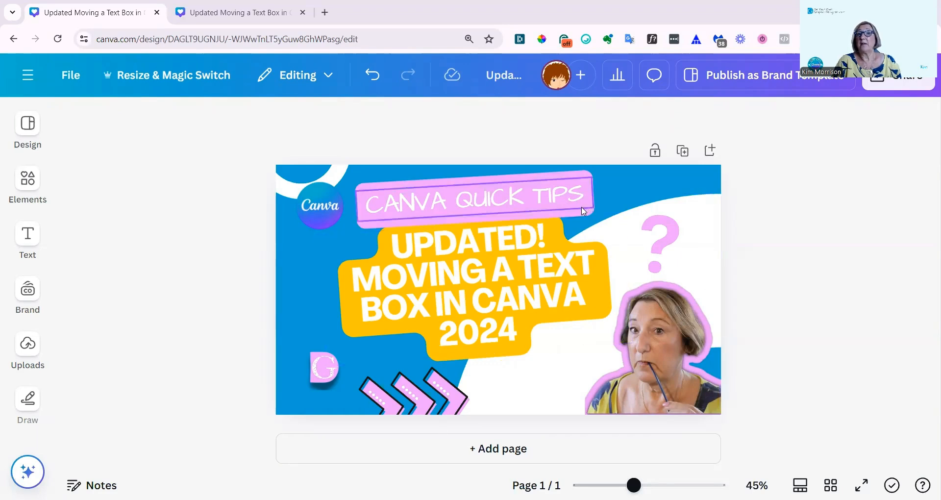
pyautogui.click(473, 197)
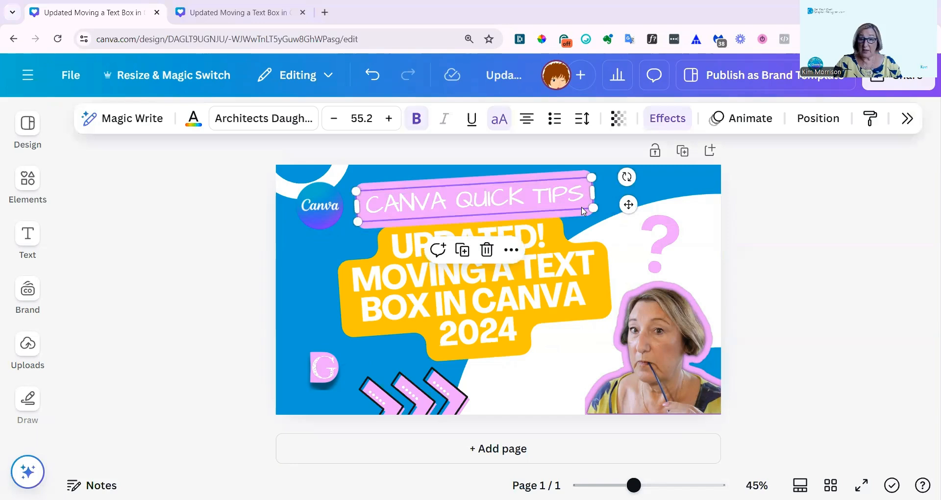